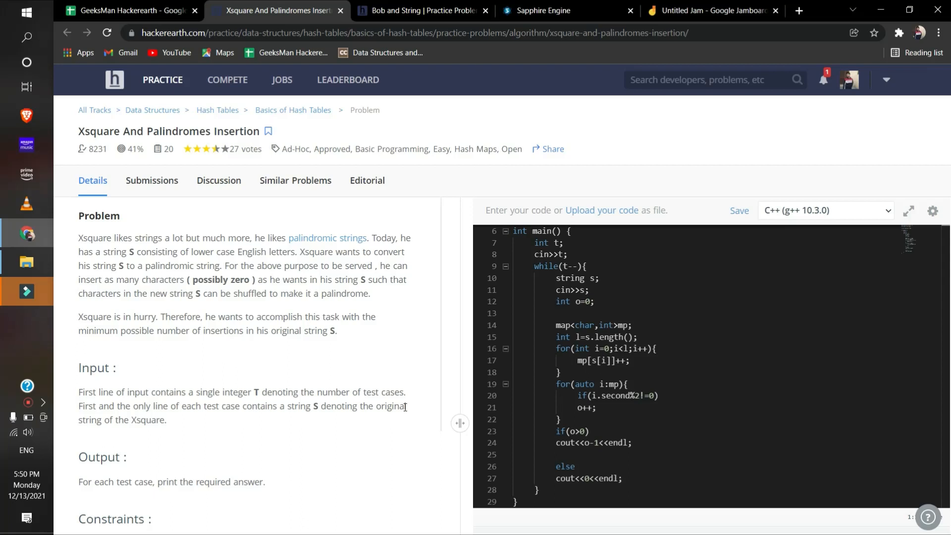
mouse_move(367, 354)
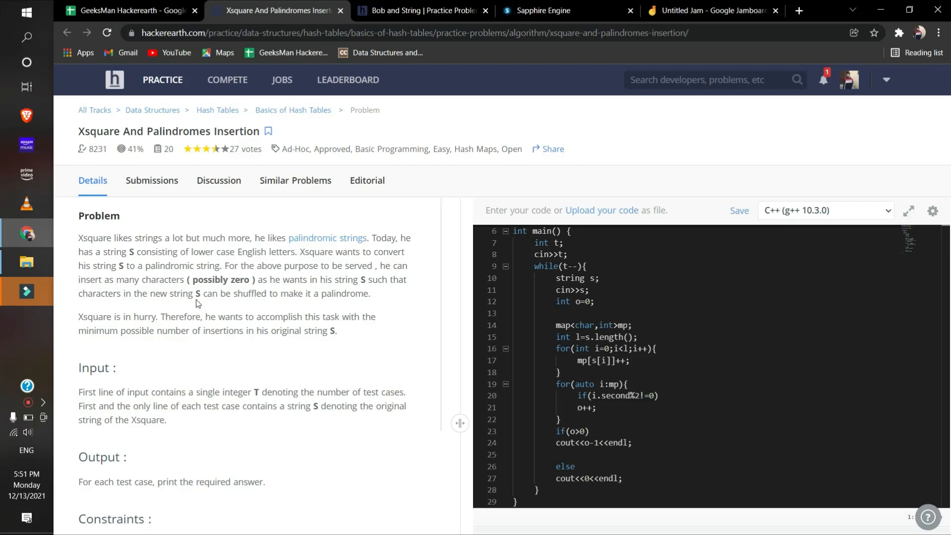
Switch from the Xsquare problem page to the Sapphire Engine editor tab.
left_click(558, 10)
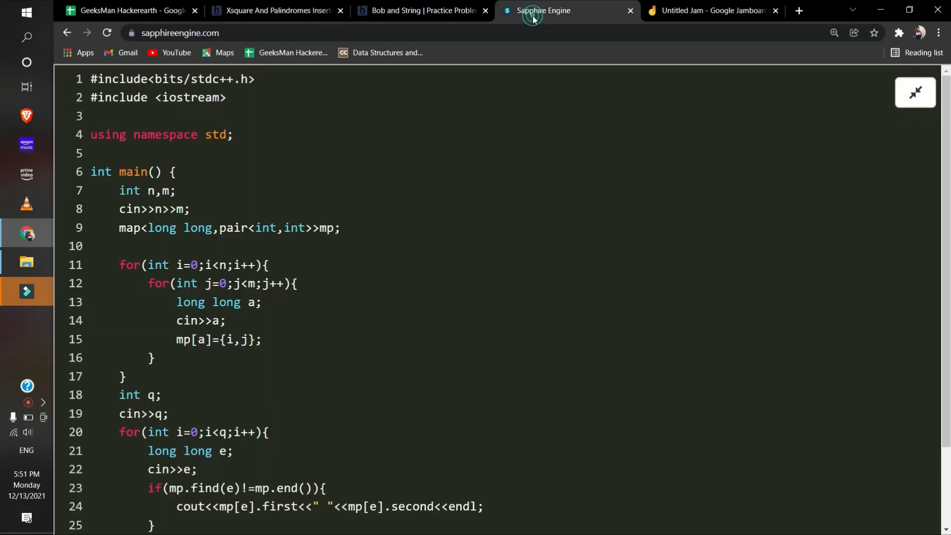
Switch to the Untitled Jam whiteboard to sketch the ababcdc example.
left_click(712, 9)
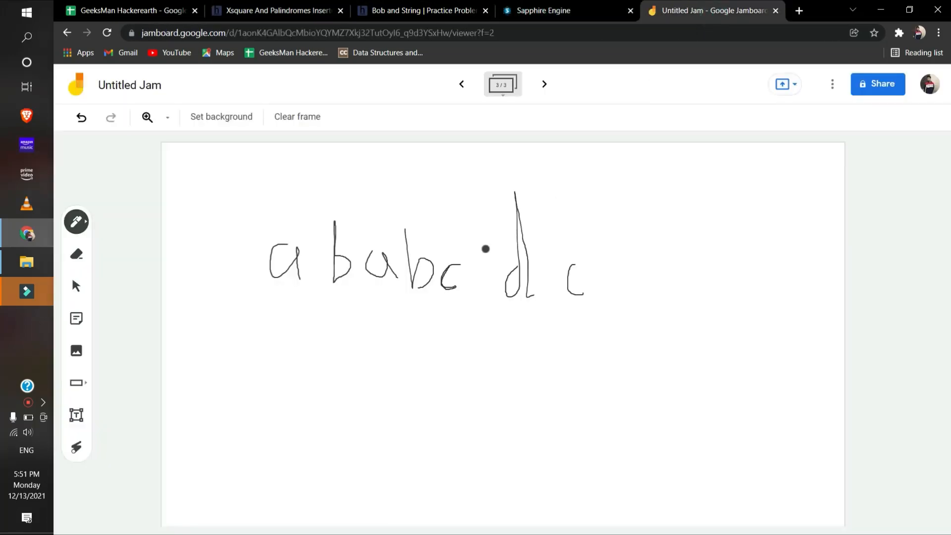
mouse_move(348, 294)
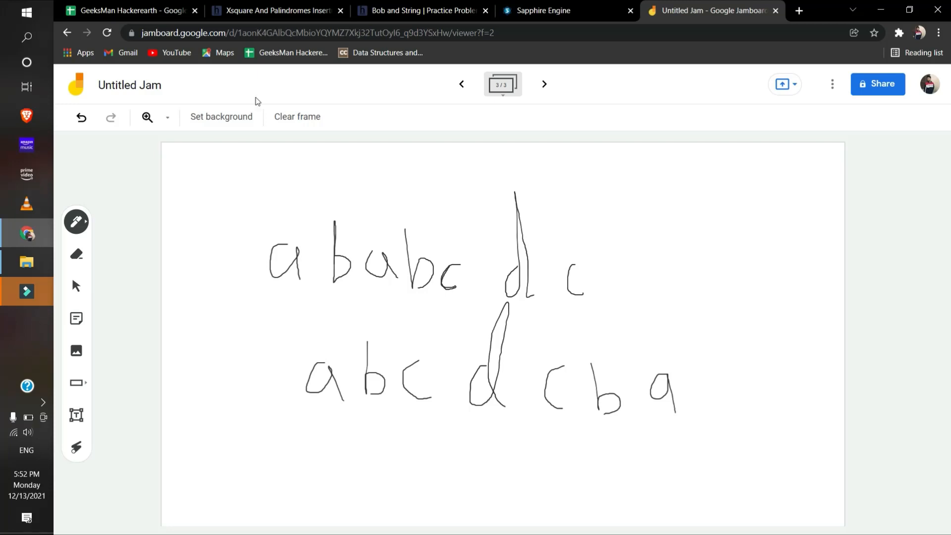
Copy the HackerEarth solution into Sapphire Engine and highlight 'second' in the odd-count check.
left_click(273, 10)
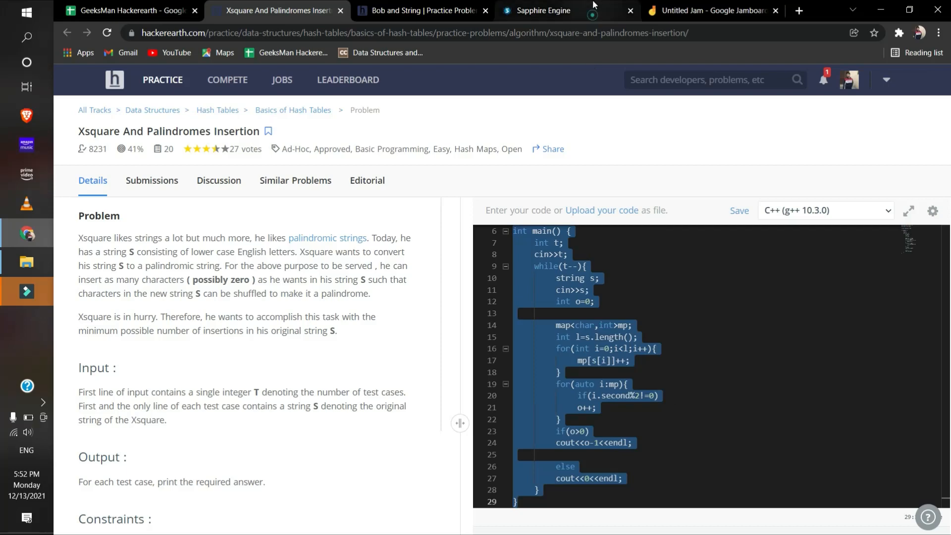
left_click(542, 10)
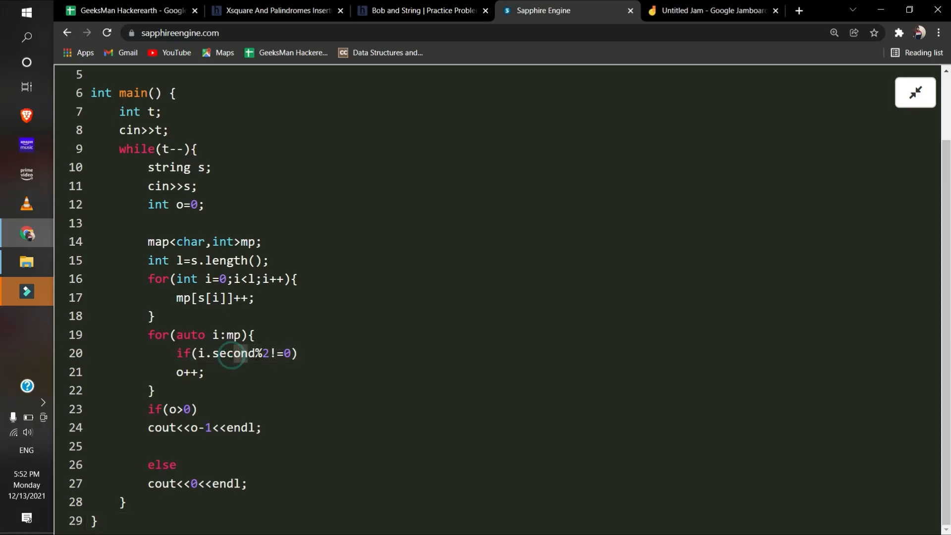
double_click(243, 353)
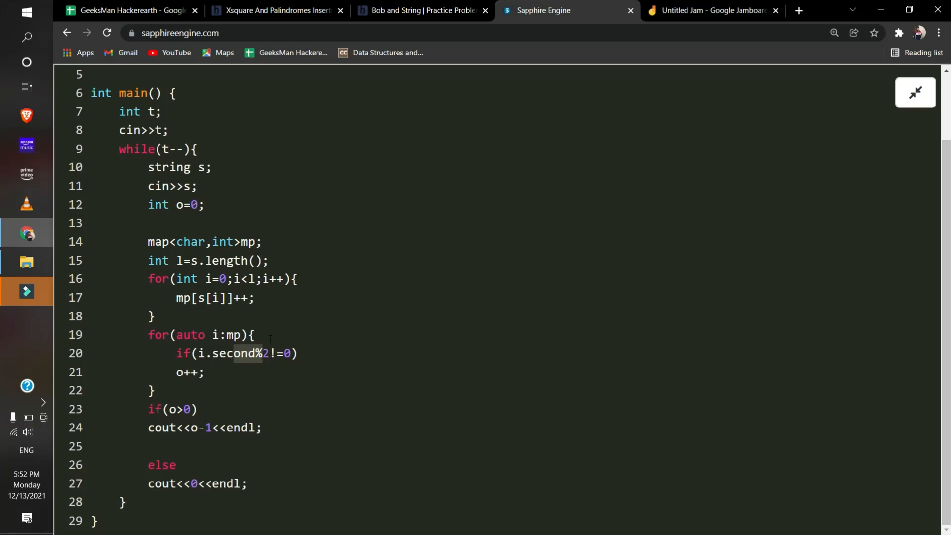